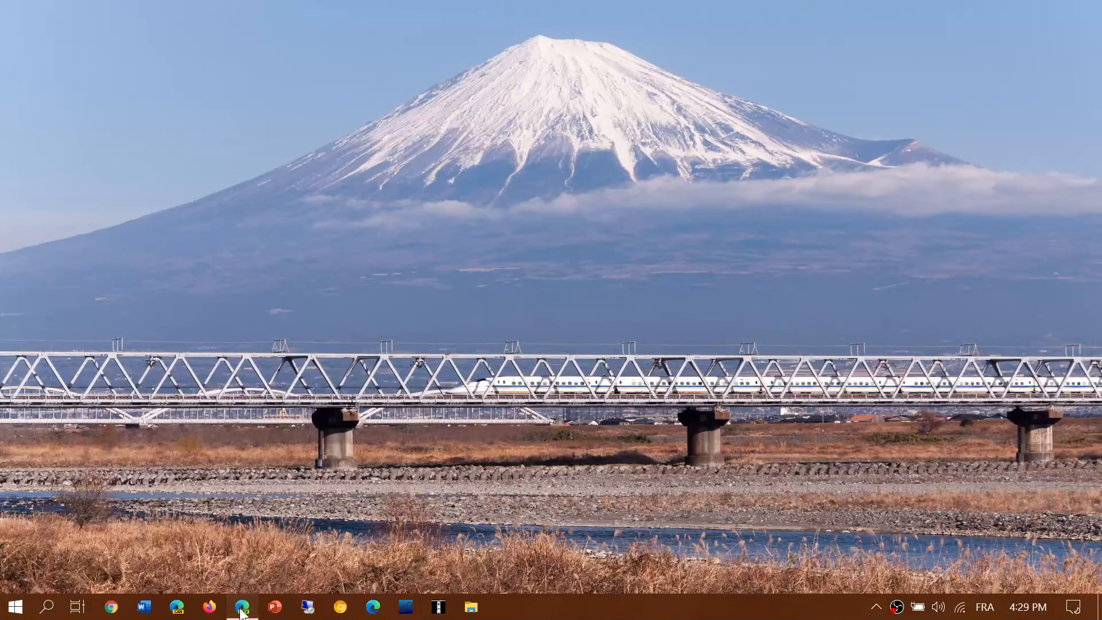
Launch Edge to SpaceWeather.com and scroll the Big New Sunspot photo into view
click(241, 607)
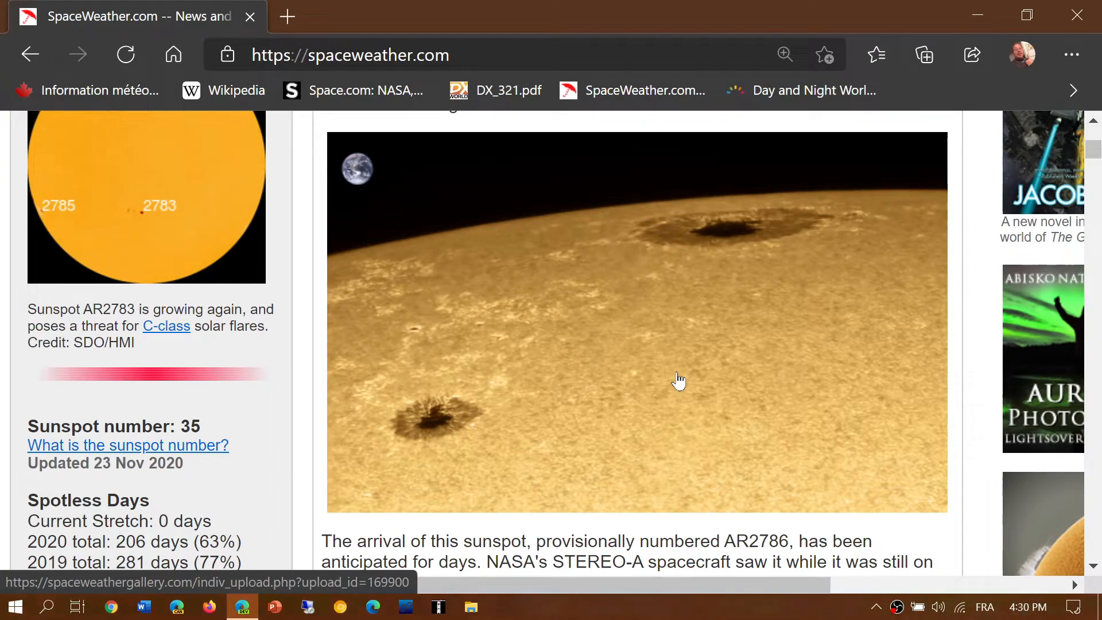
scroll(down, 3)
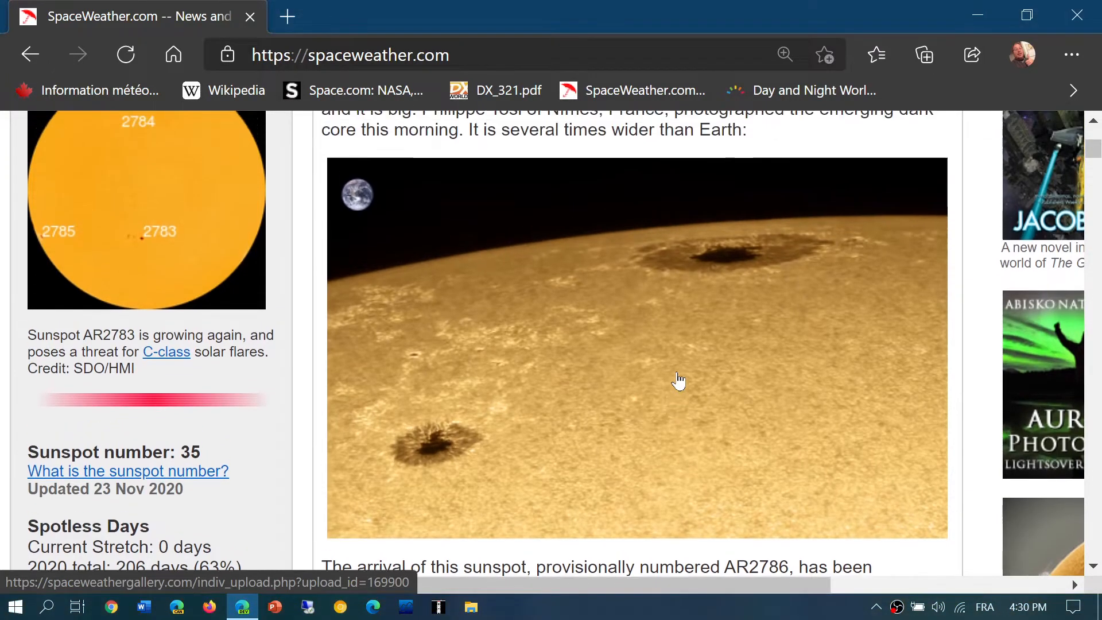
scroll(up, 3)
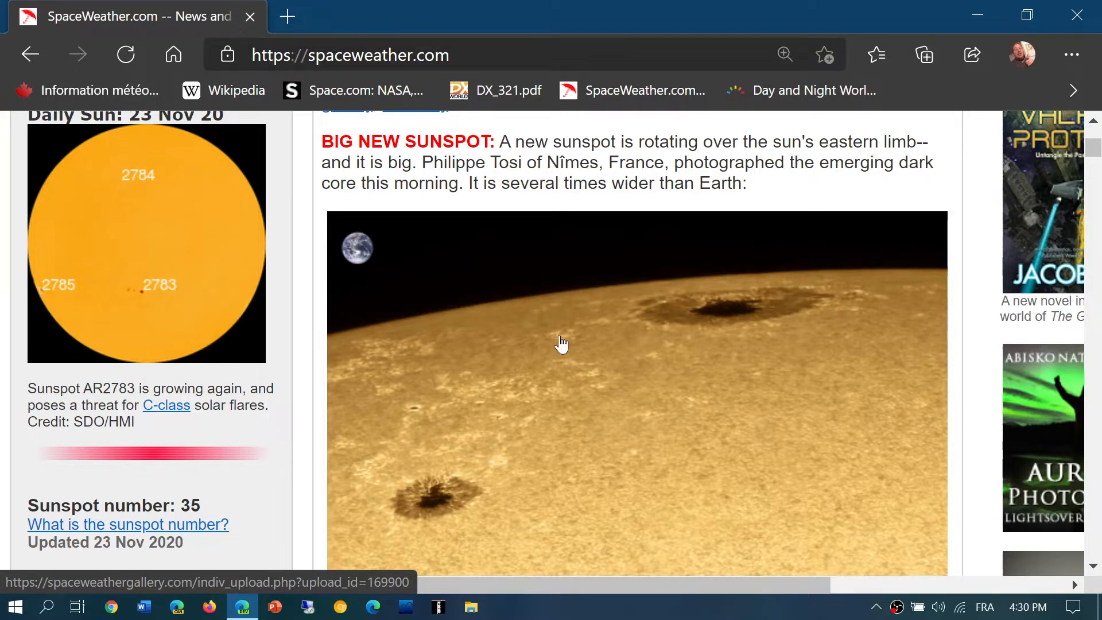
mouse_move(54, 298)
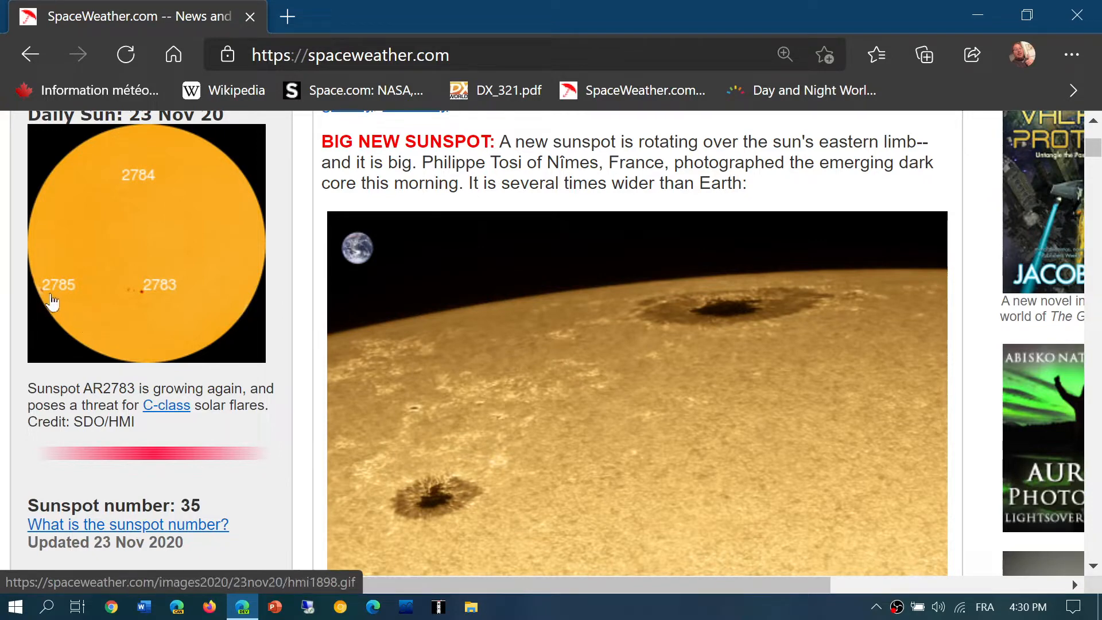
mouse_move(598, 379)
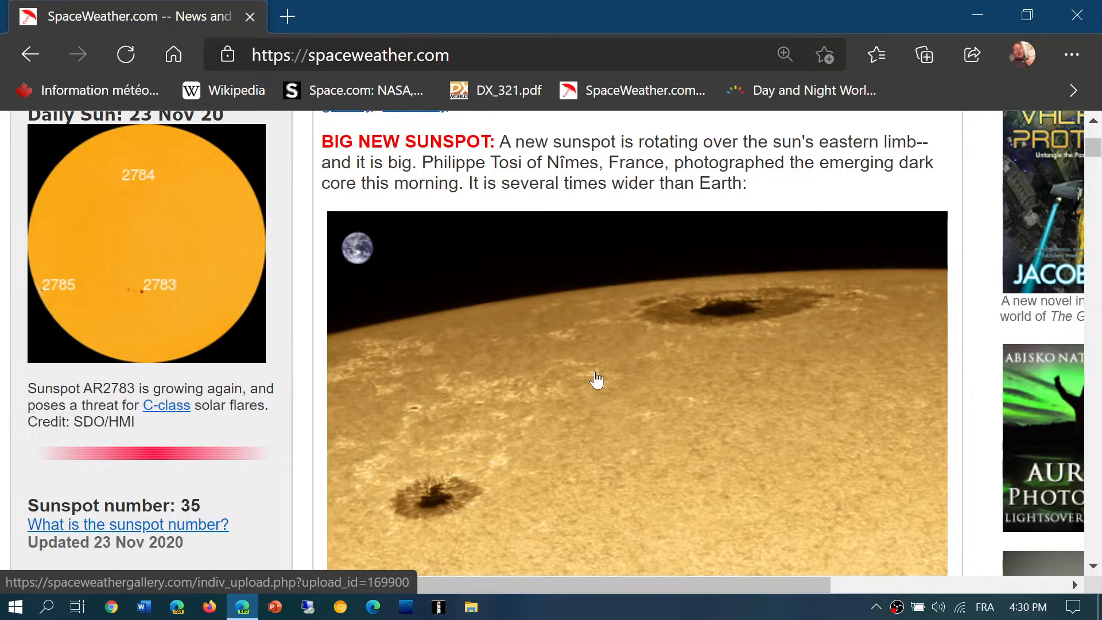
scroll(down, 3)
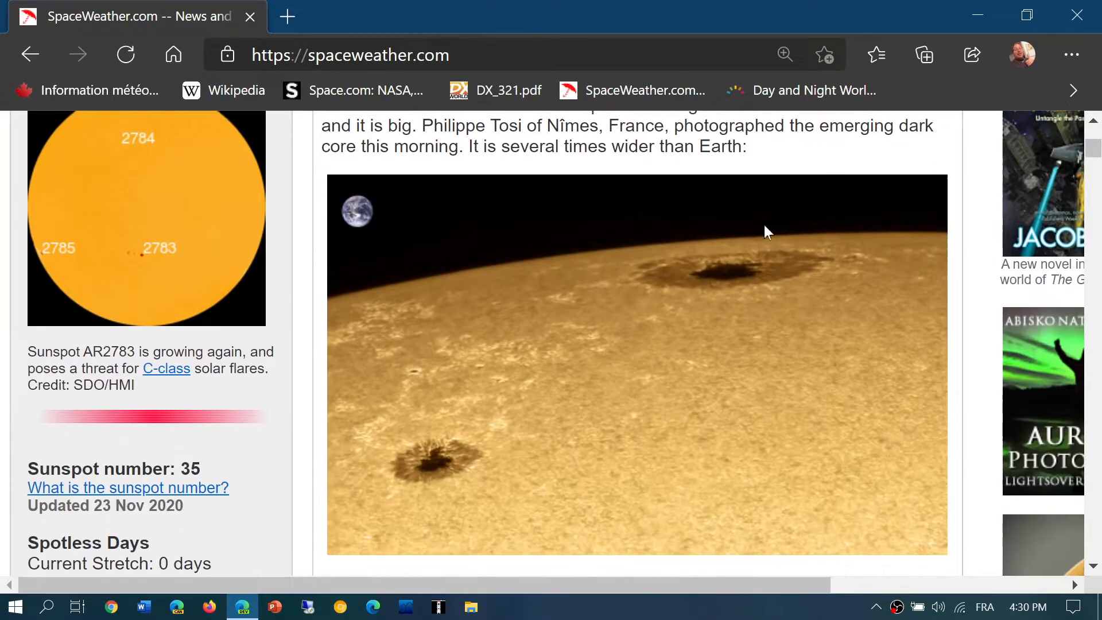
scroll(down, 3)
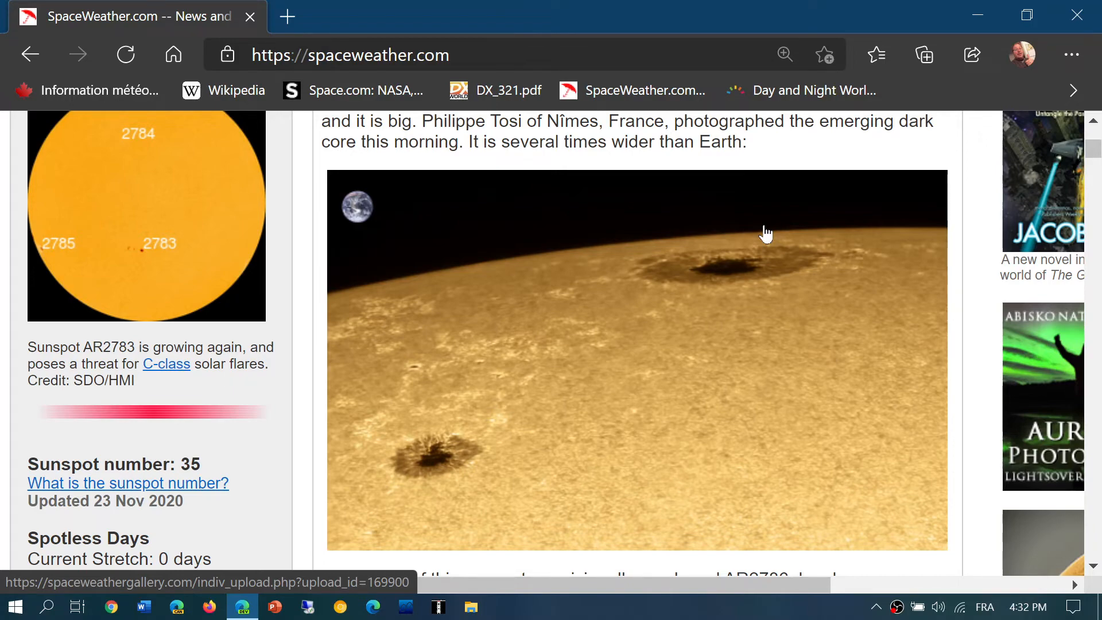
Scroll through the STEREO-A farside UV hotspots and spotless-days data back to the Comet Erasmus story
scroll(down, 3)
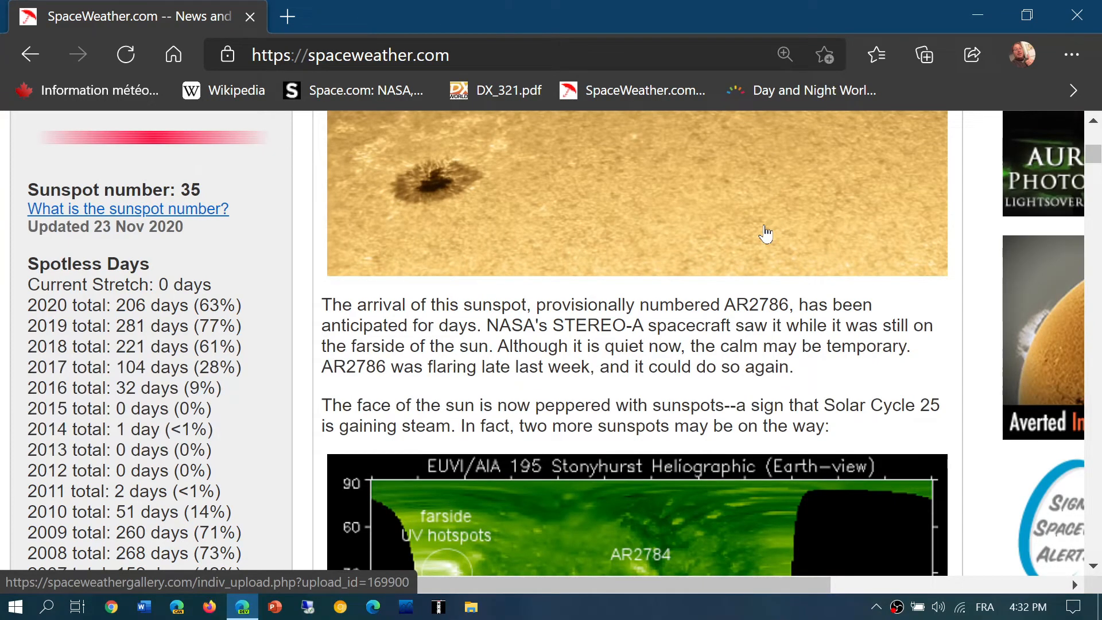
scroll(down, 3)
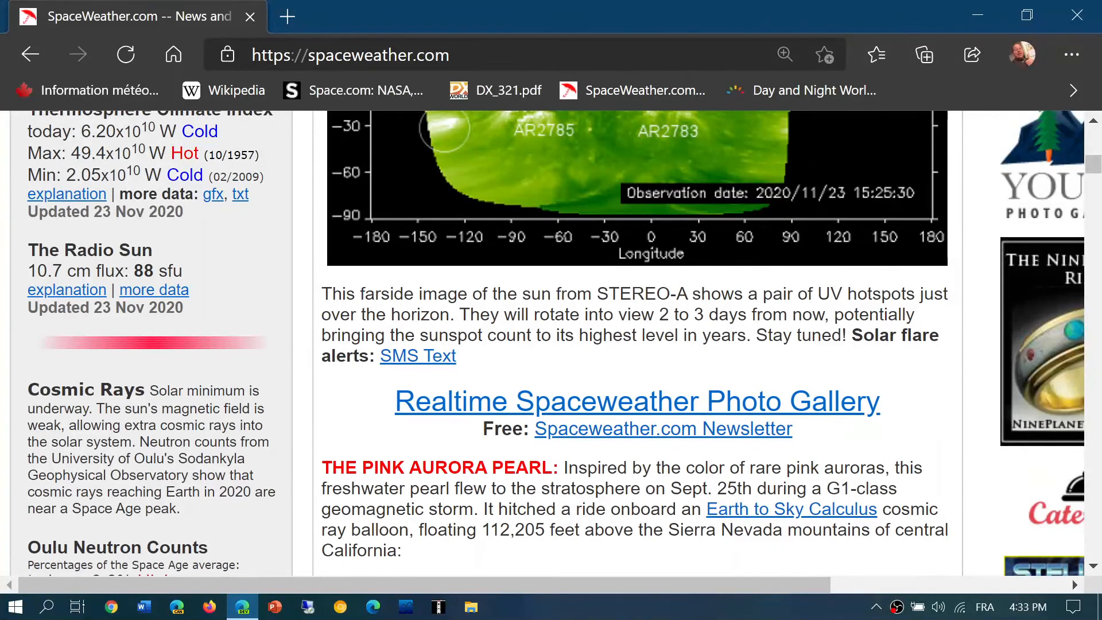
mouse_move(210, 284)
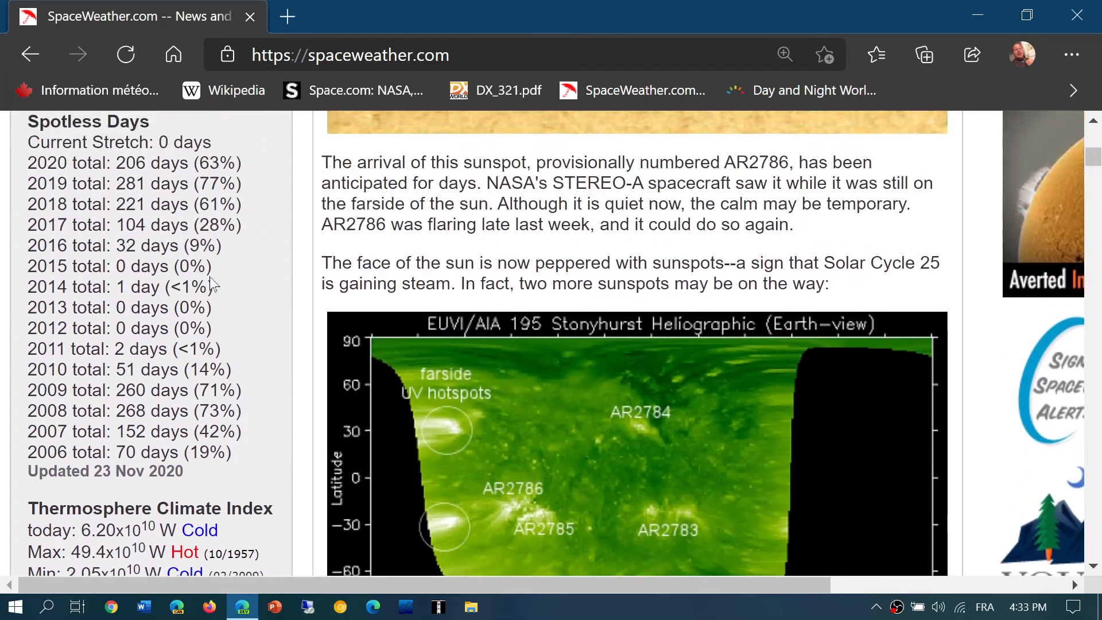
scroll(down, 3)
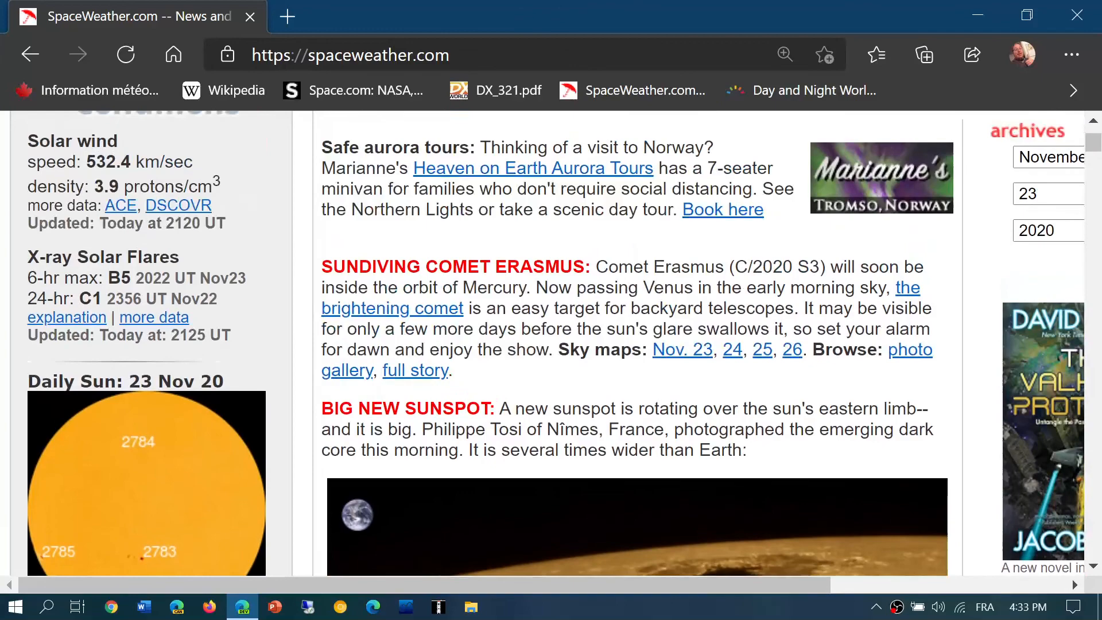
Scroll until the Big New Sunspot photo fills the main column above the AR2786 text
scroll(down, 3)
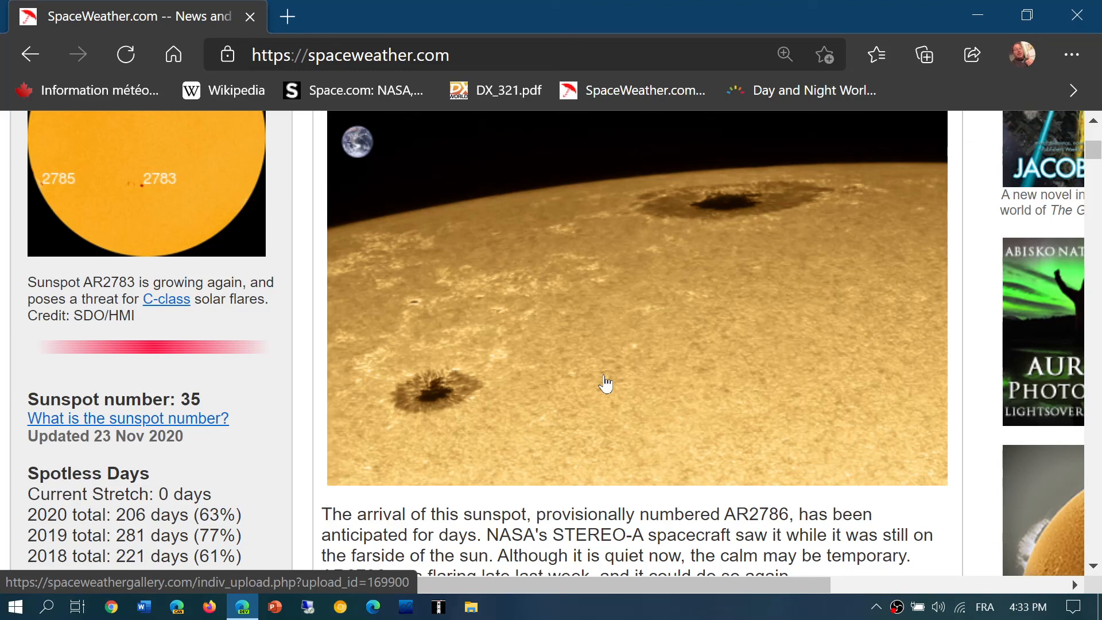
scroll(down, 3)
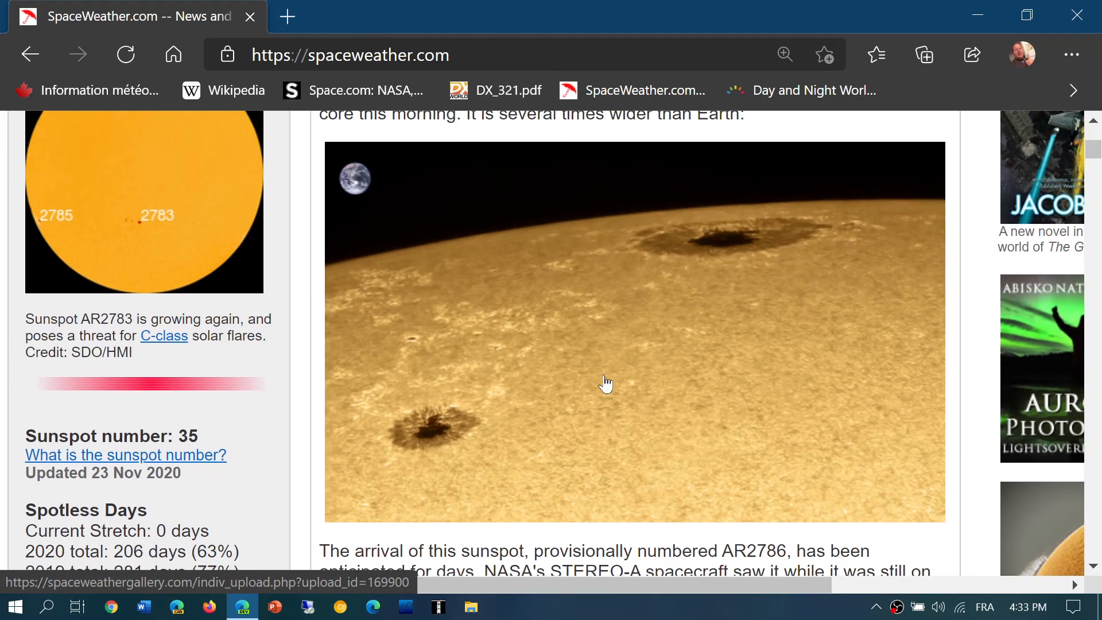